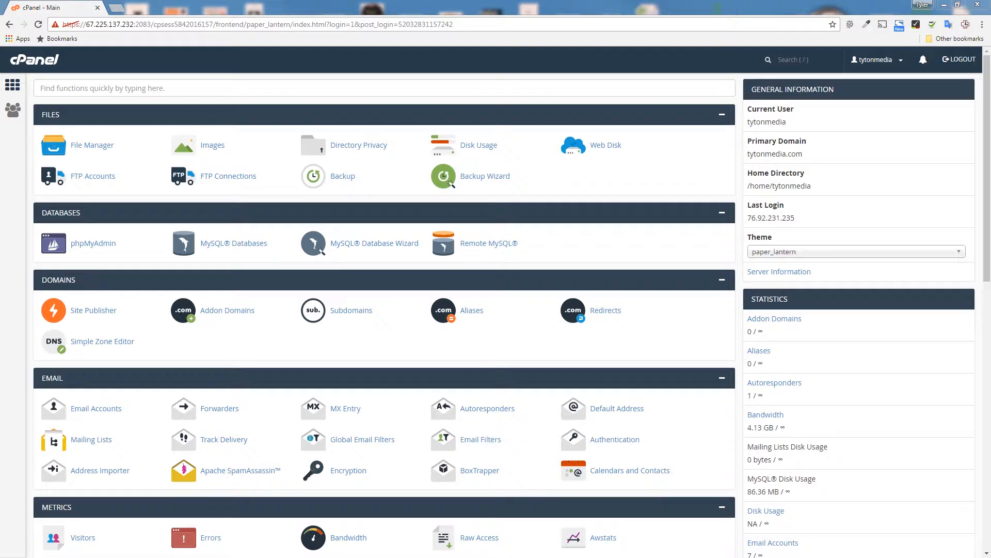
Open the User Preferences menu from the username dropdown in the top bar
scroll(down, 3)
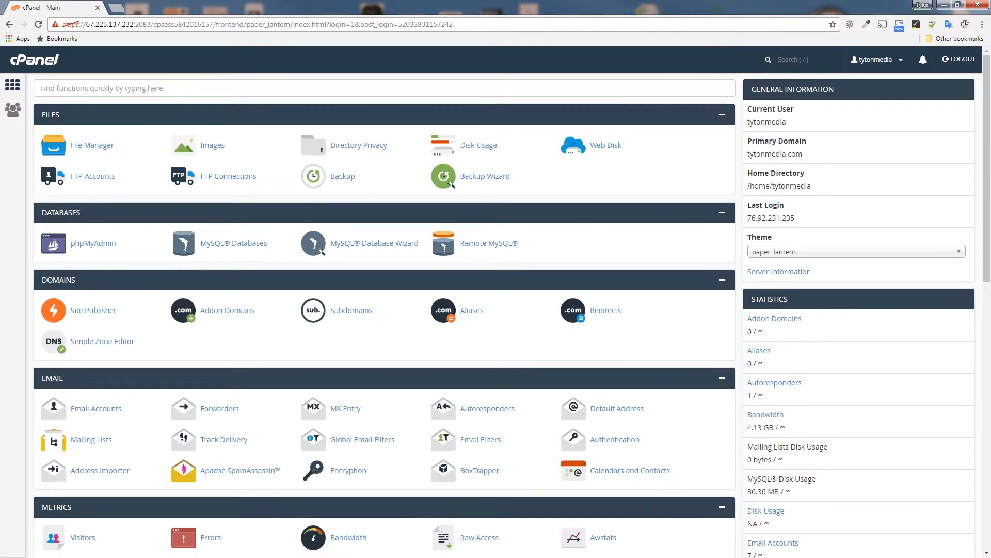
click(876, 59)
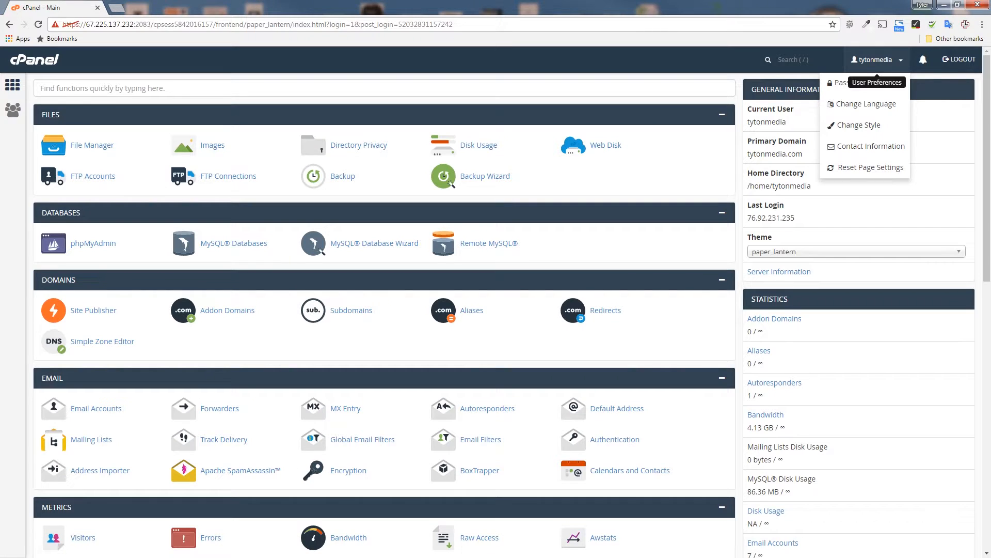
Choose Change Style to reach the page listing Basic (current) and Retro styles
click(858, 125)
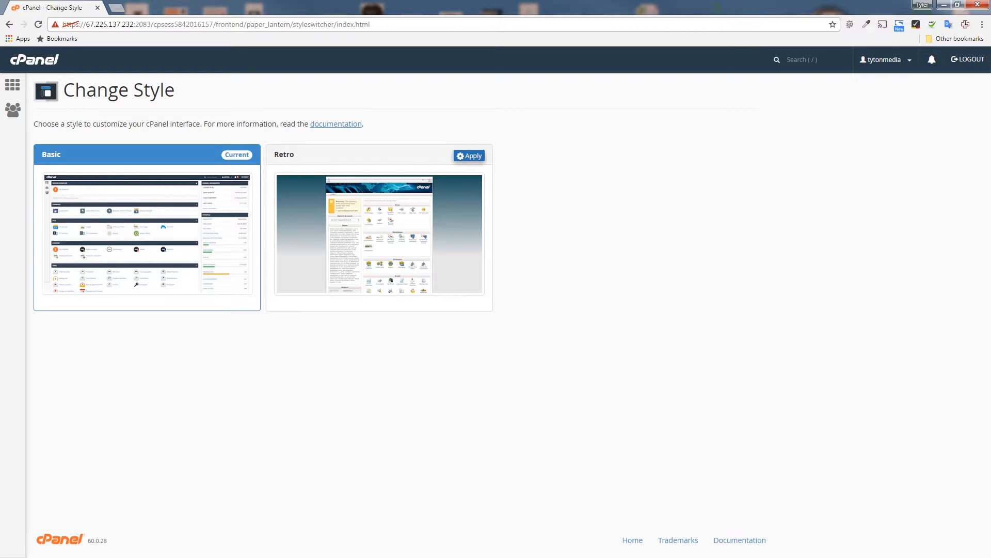
Apply the Retro style so the dashboard displays in the old-style Retro interface
click(469, 156)
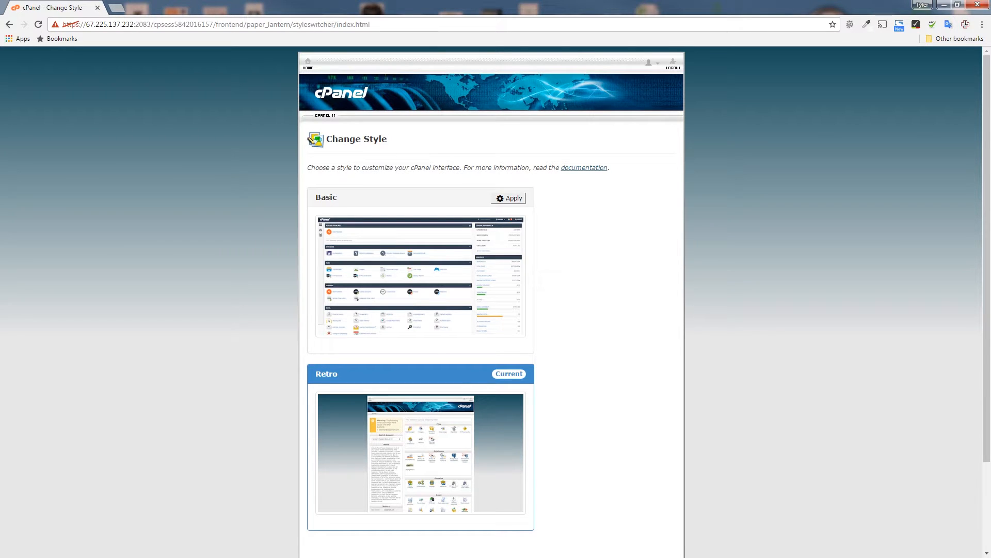
scroll(down, 3)
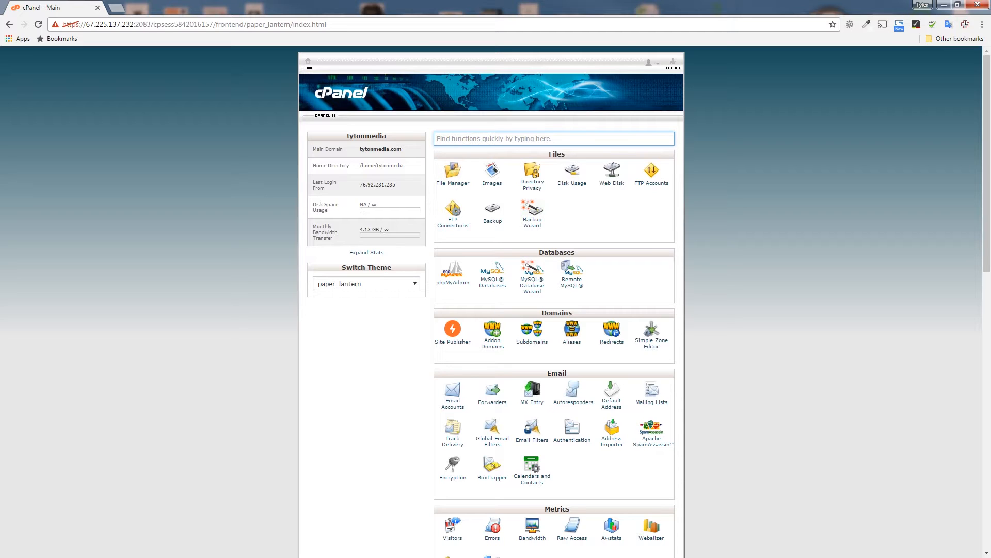
click(366, 282)
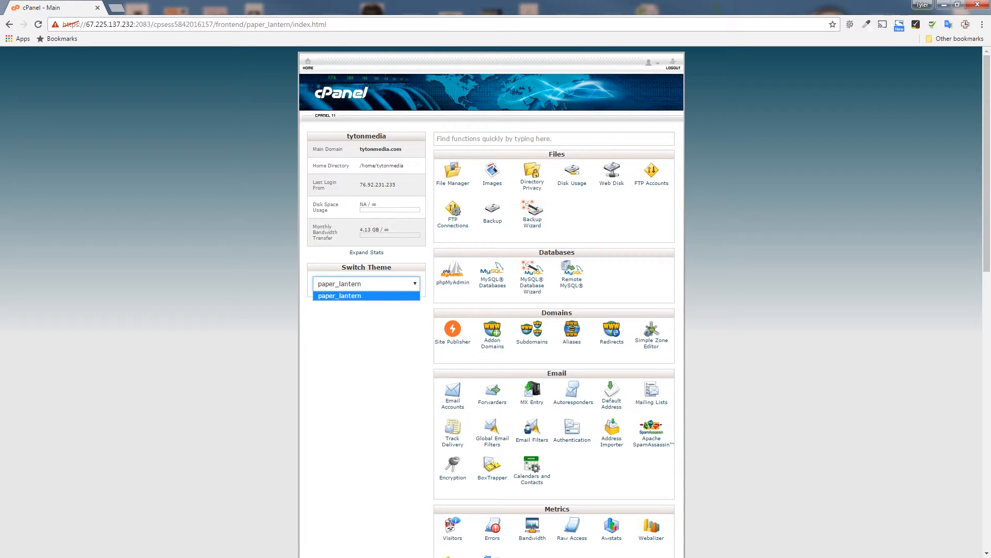
click(366, 295)
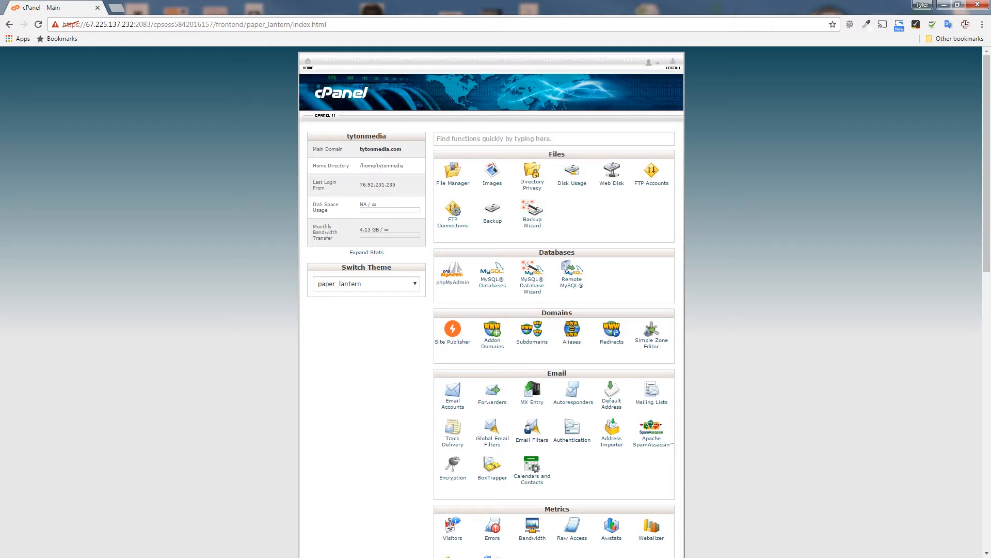
click(366, 283)
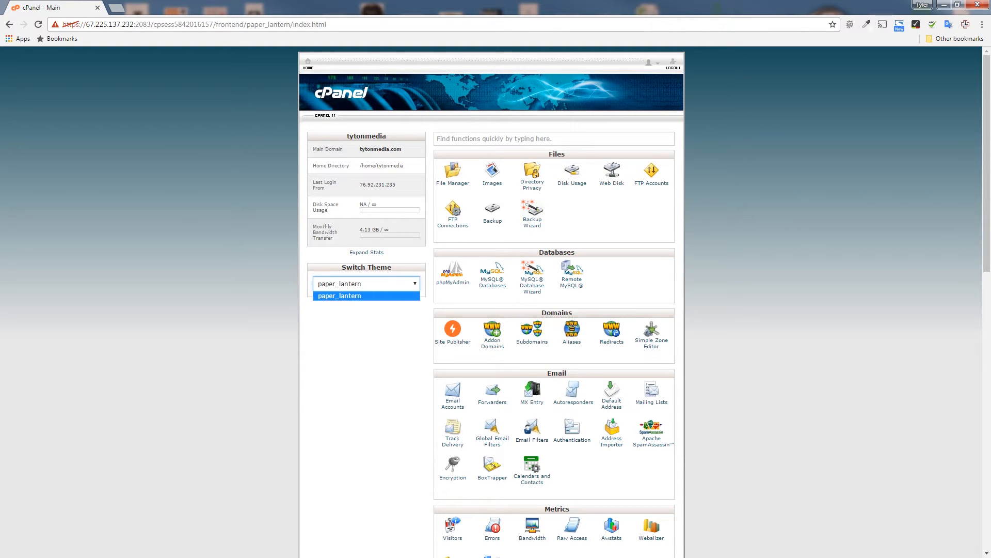
scroll(down, 3)
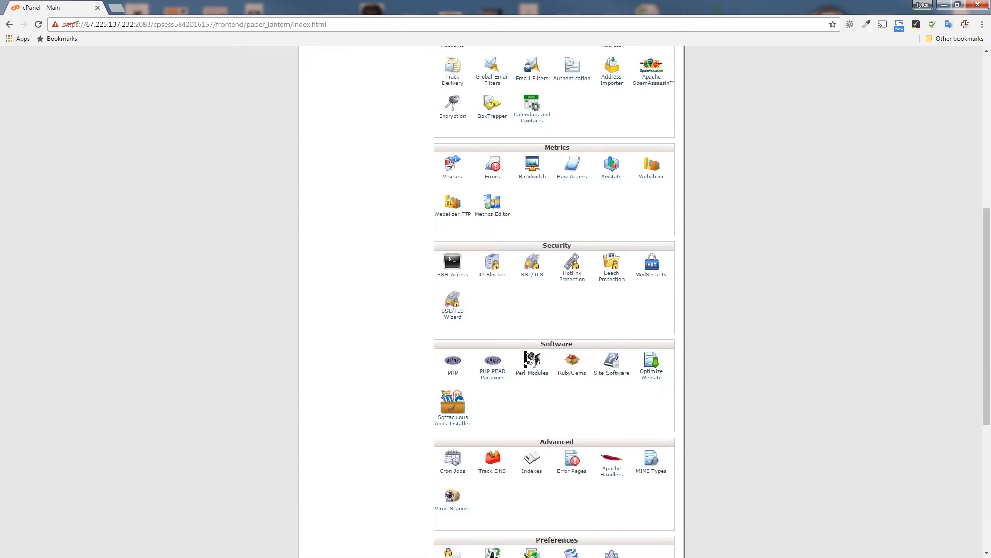
scroll(up, 3)
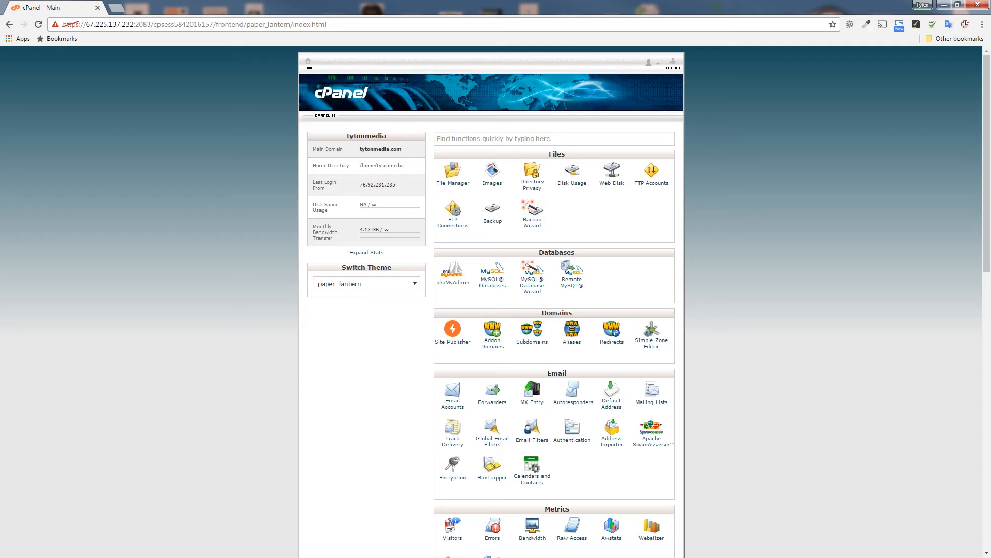
click(553, 138)
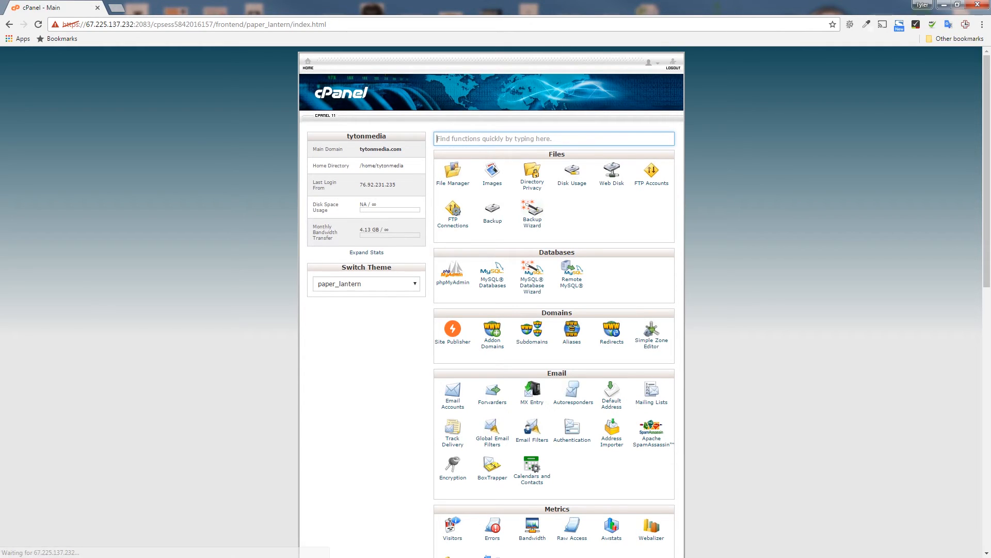